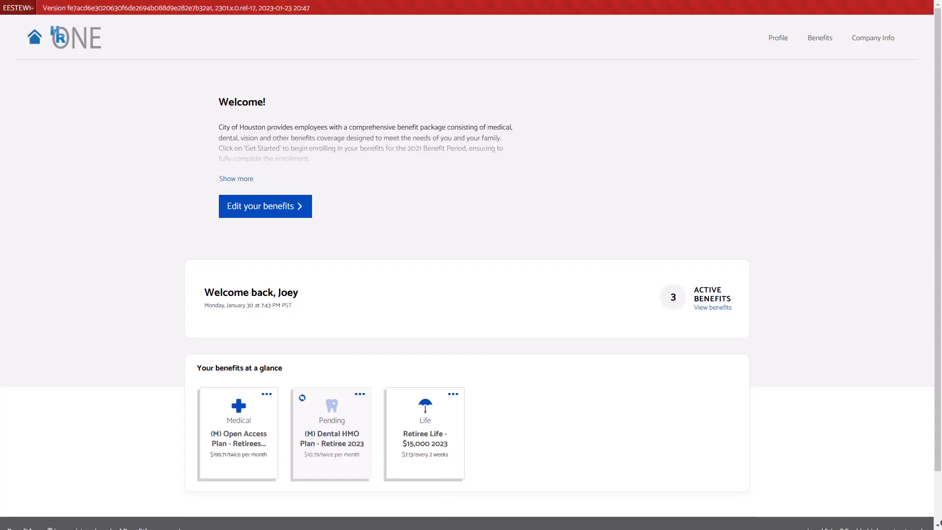
mouse_move(939, 485)
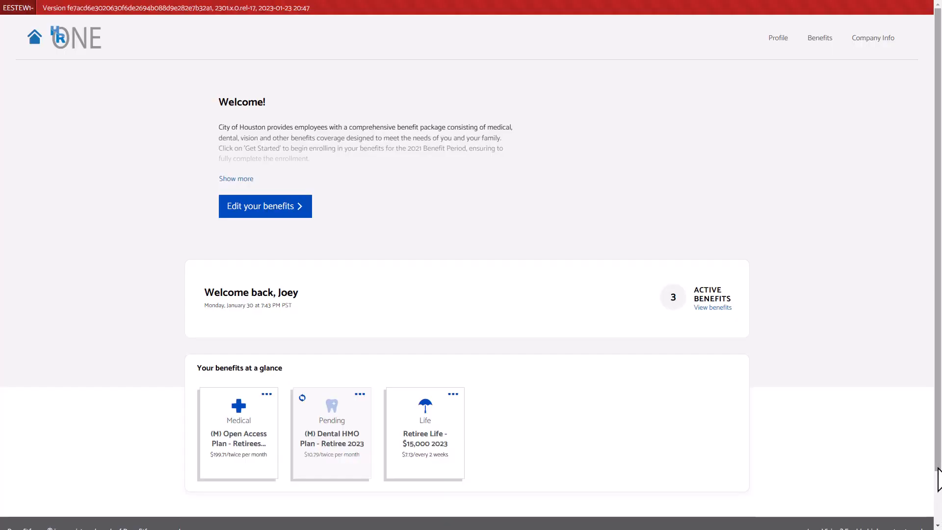
mouse_move(866, 182)
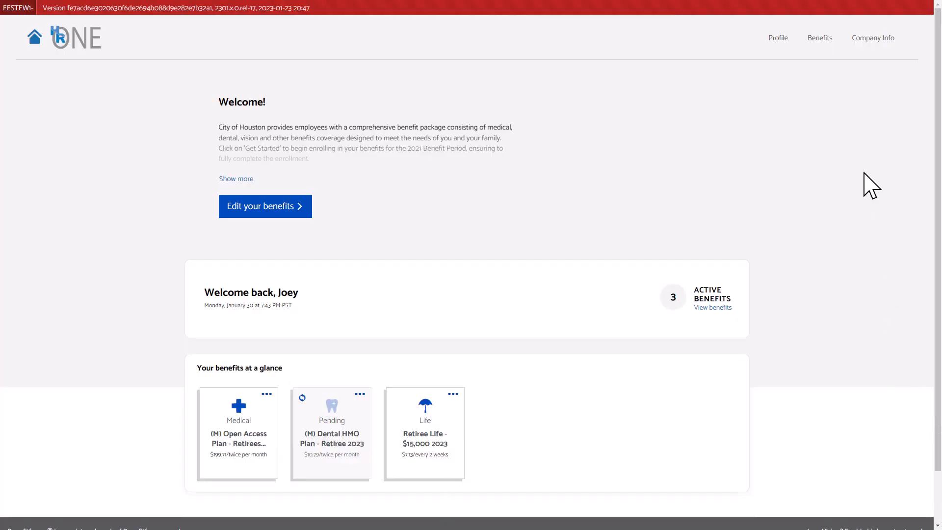
Go to Benefits > Your benefits and reach the Your Life coverage section
left_click(820, 38)
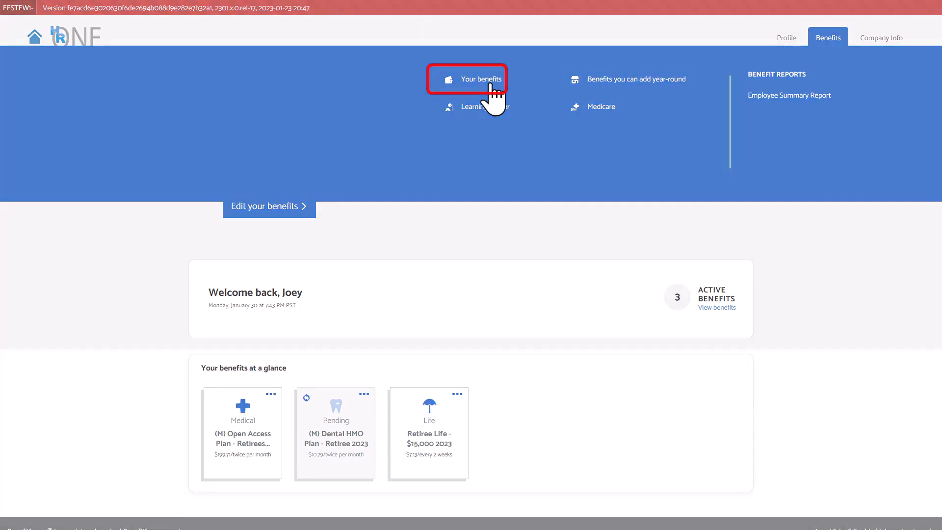
left_click(476, 79)
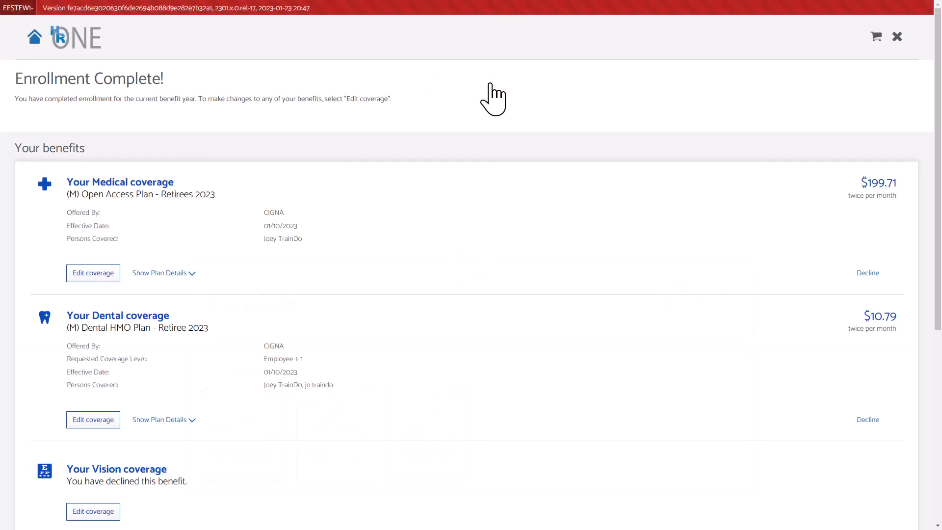
mouse_move(935, 153)
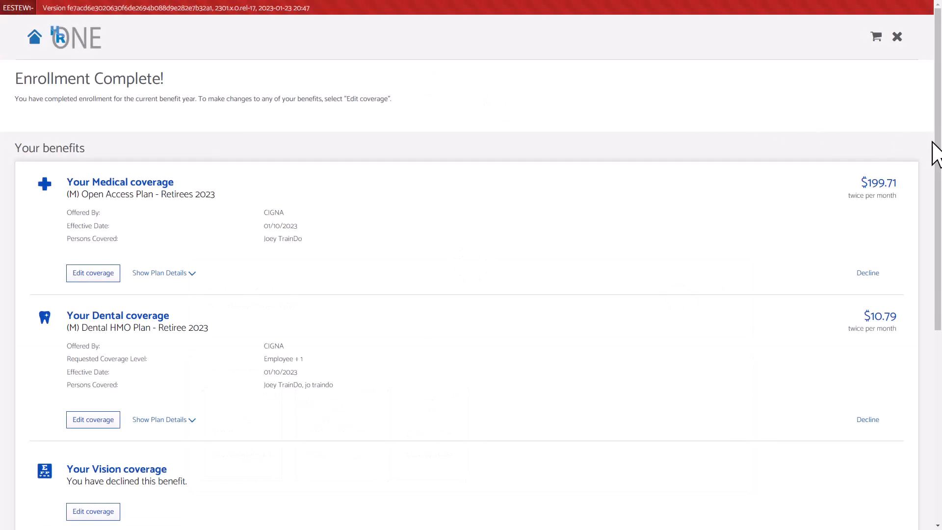
scroll("down", 3)
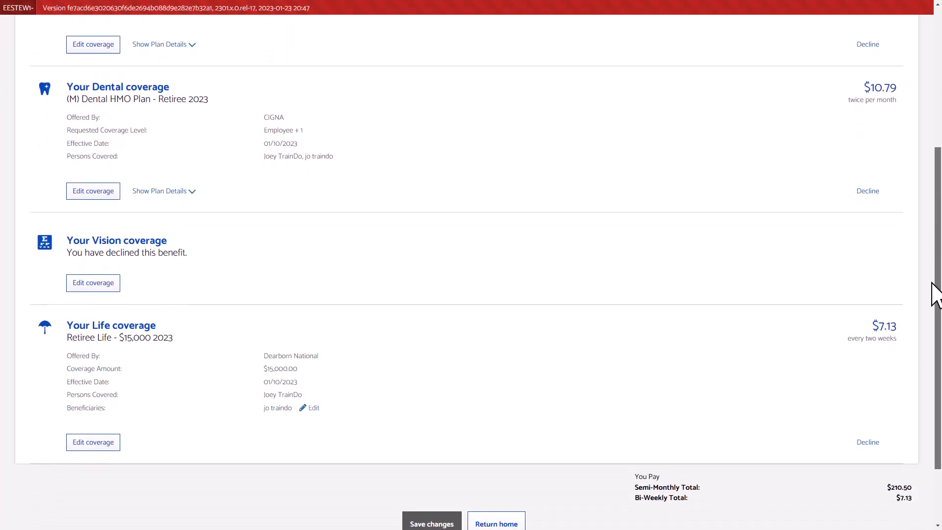
scroll("down", 3)
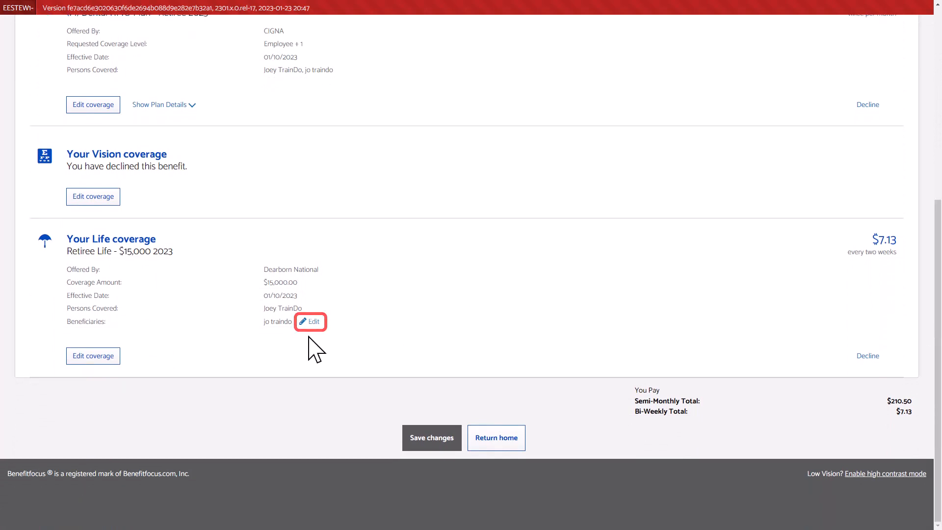
Add a new Person beneficiary, Karen TrainDo, to the Retiree Life coverage
left_click(310, 321)
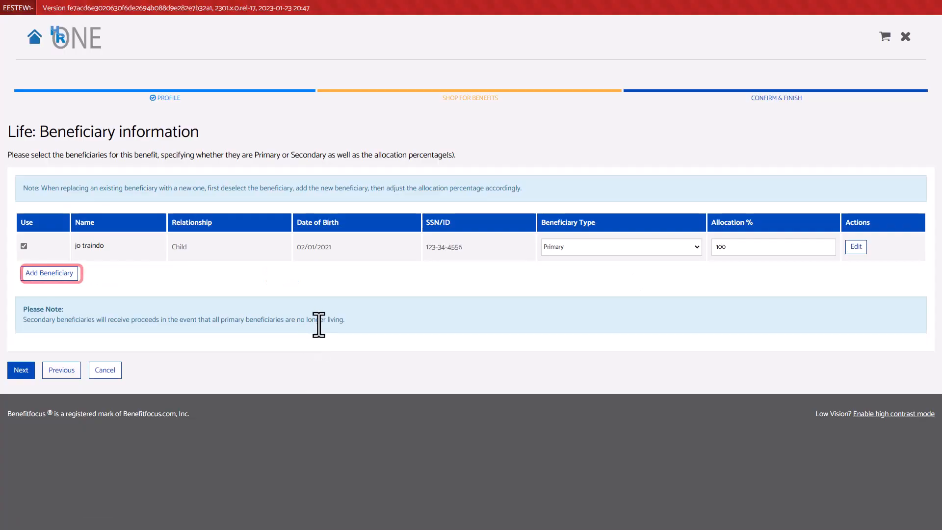
left_click(49, 273)
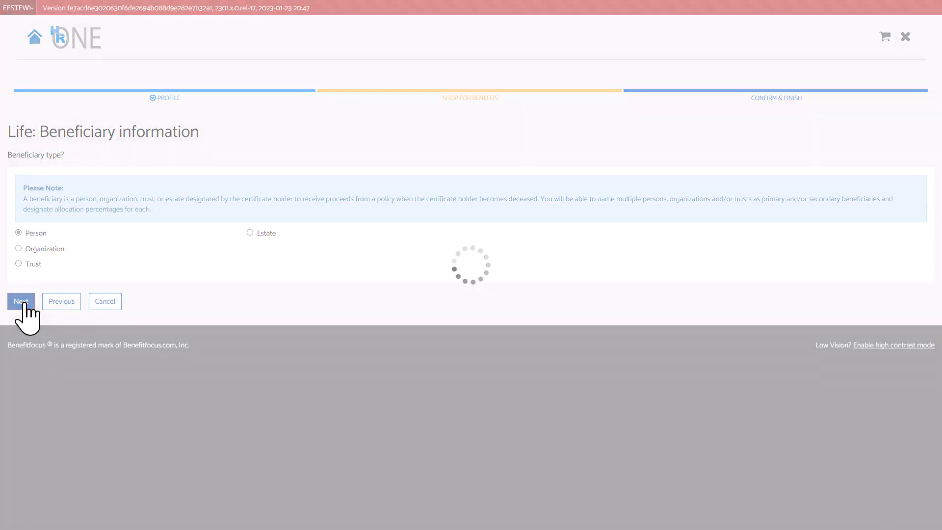
left_click(21, 301)
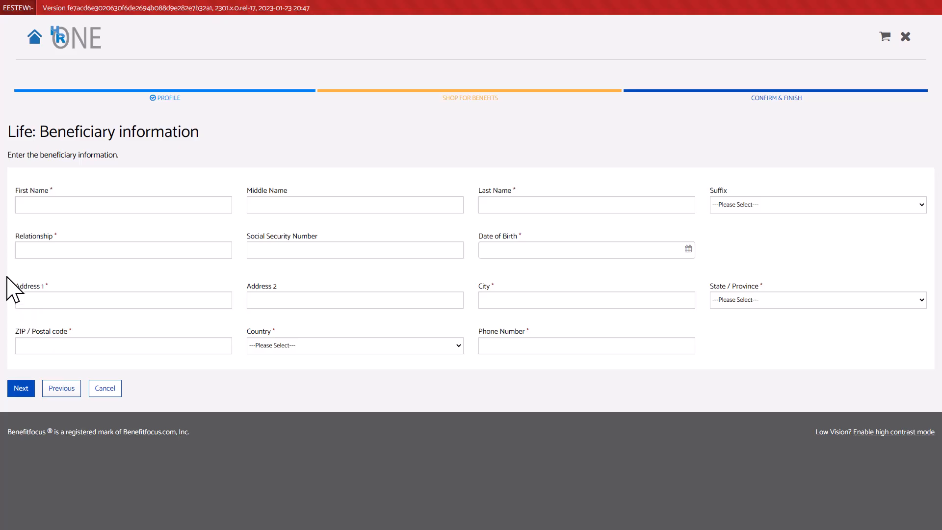
mouse_move(21, 246)
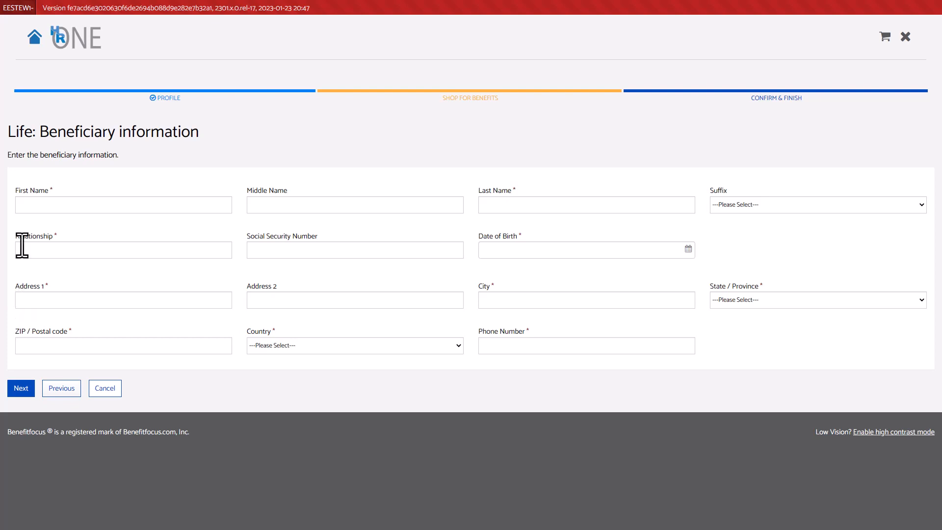
left_click(21, 388)
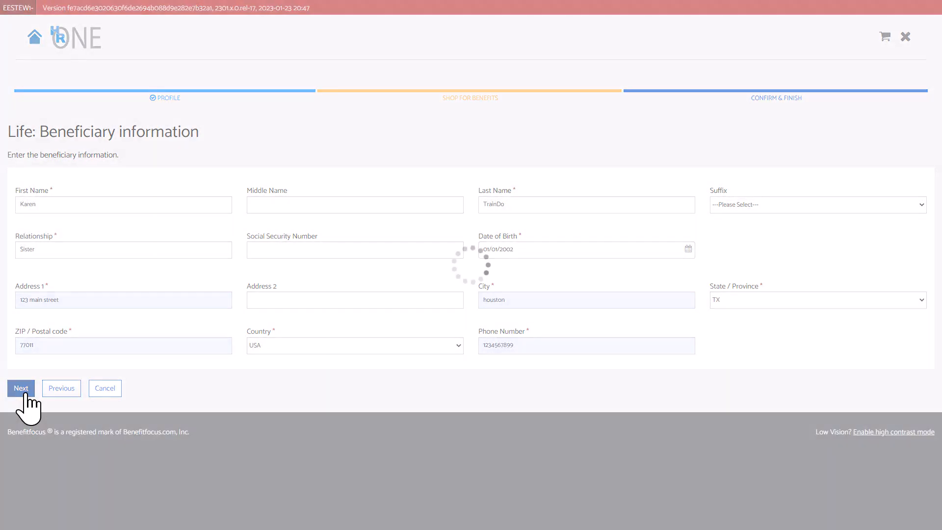
Split the primary allocation 50/50 between jo traindo and Karen TrainDo and reach the summary
left_click(20, 387)
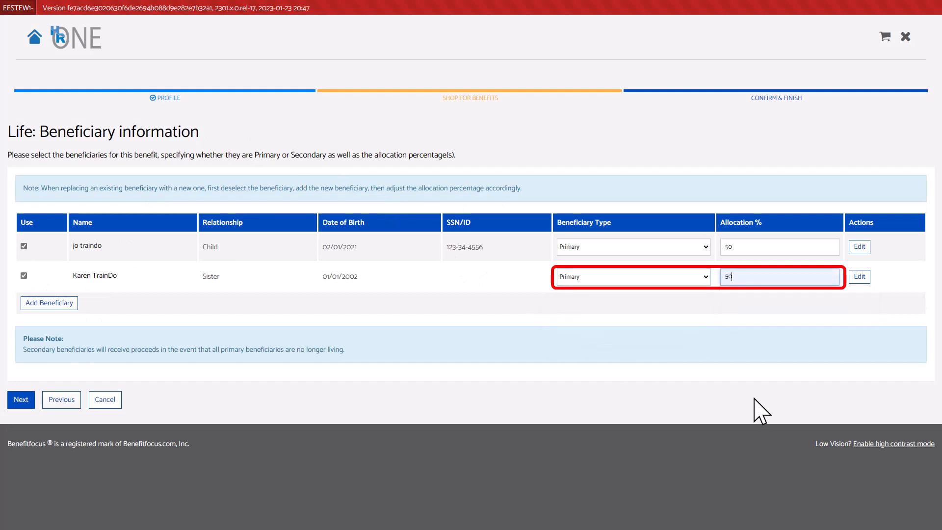
left_click(21, 400)
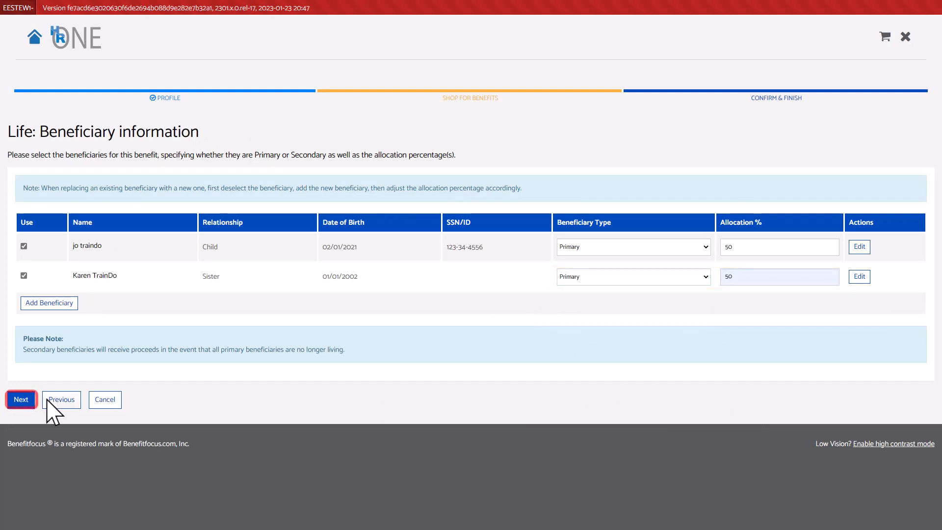
left_click(21, 399)
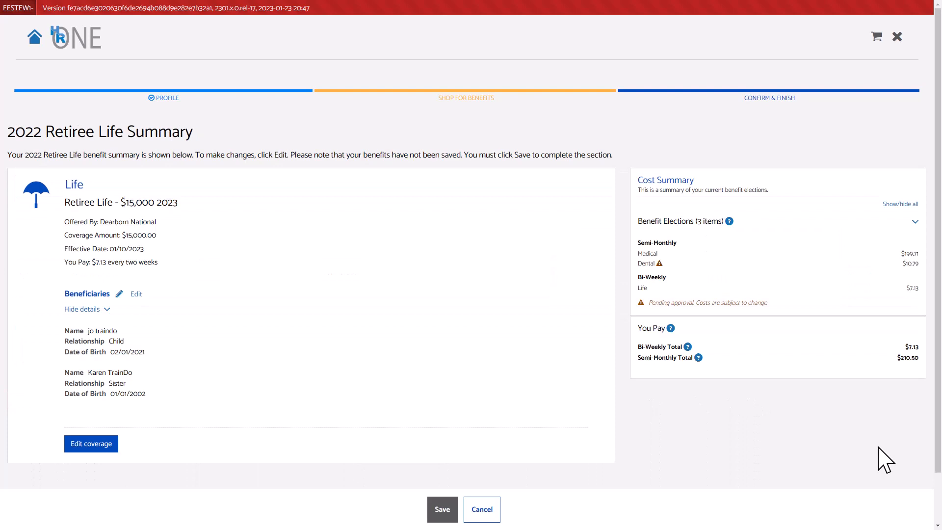